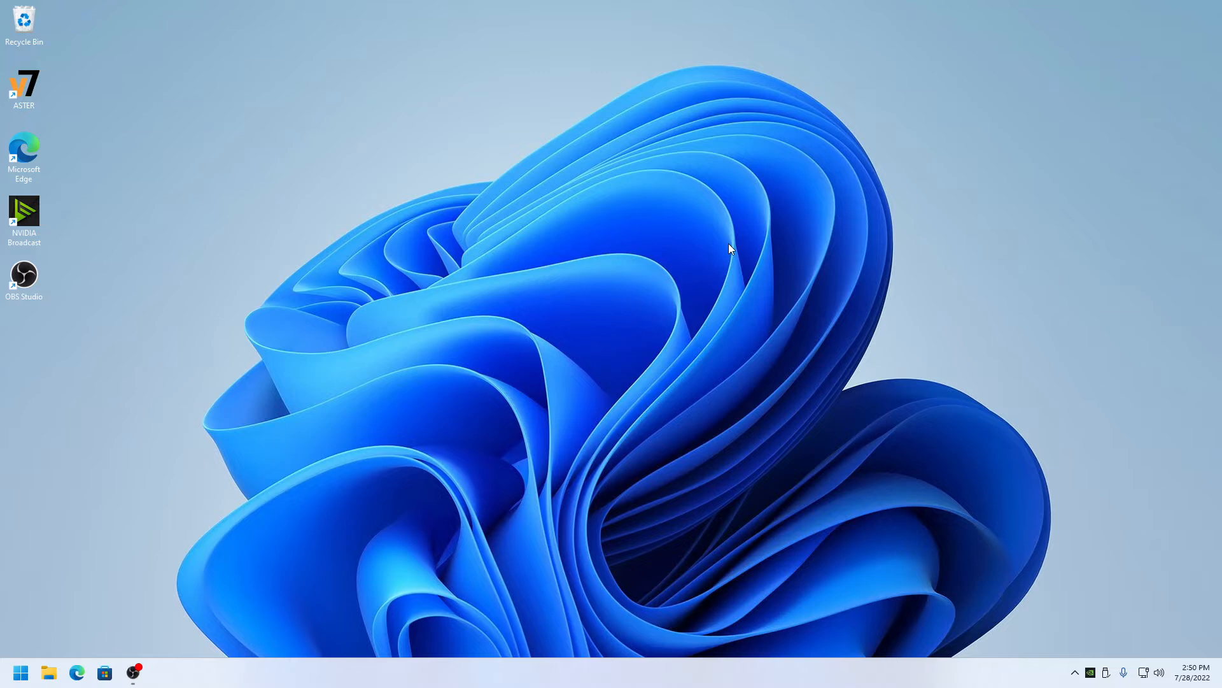
mouse_move(721, 258)
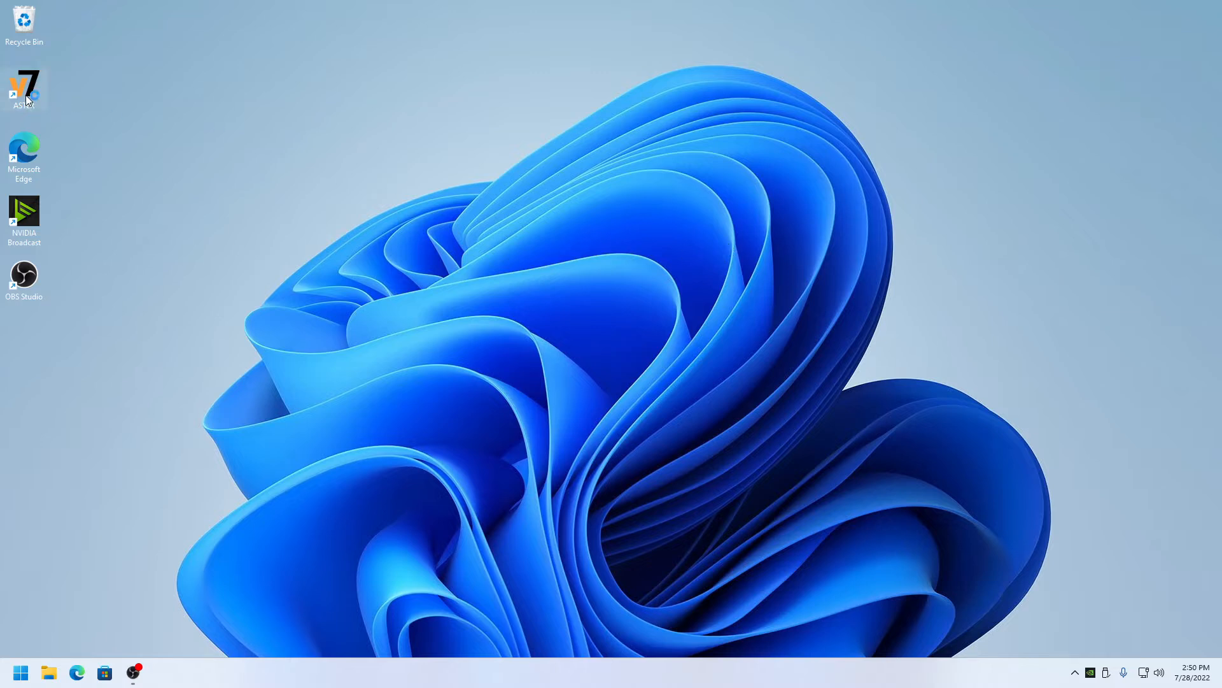
- Launch ASTER Control and show the General Settings listing each place's account and state
double_click(24, 88)
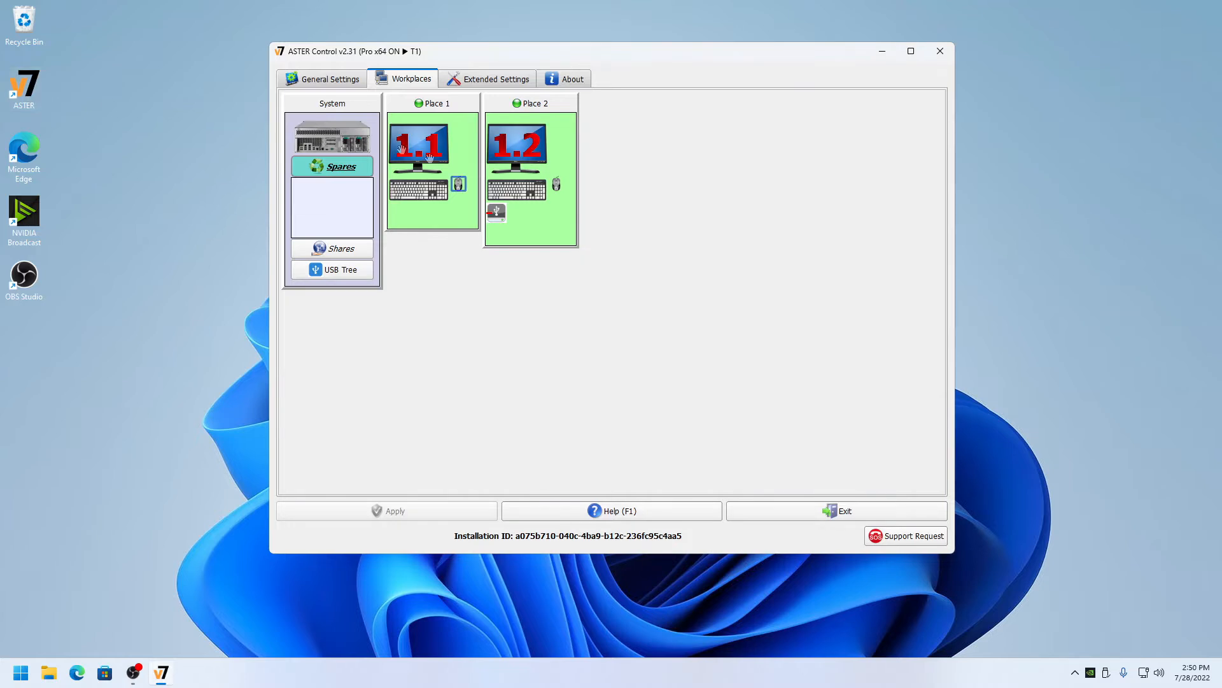
left_click(328, 79)
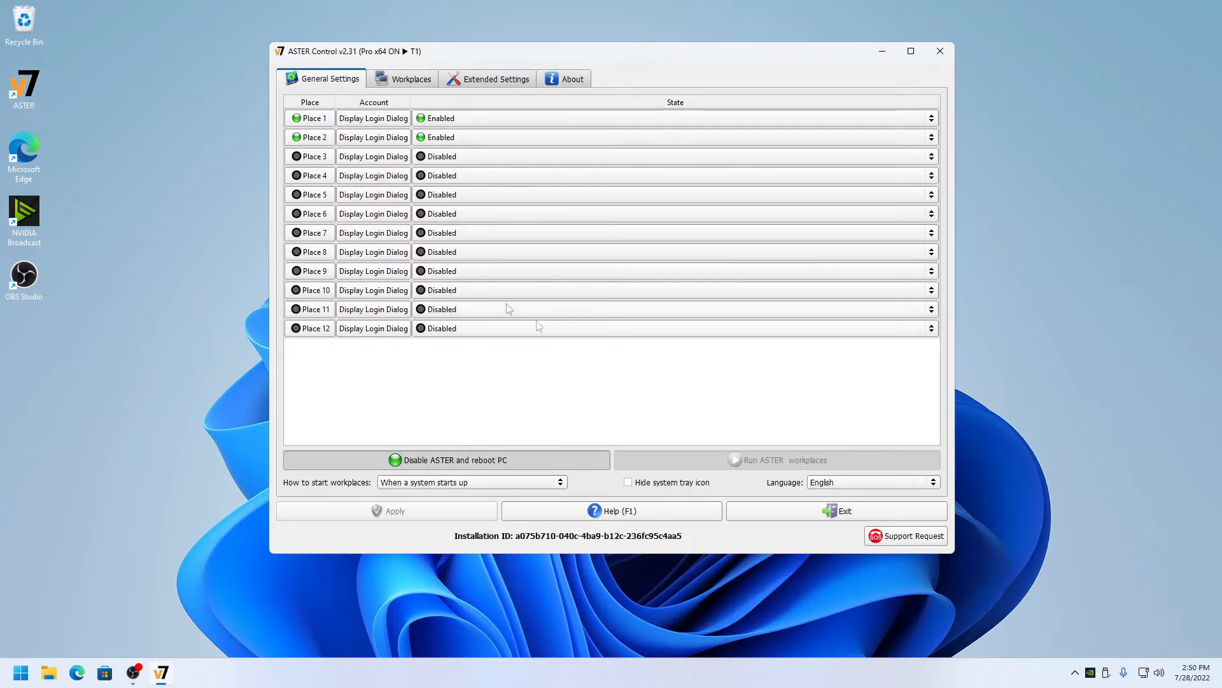
- Show the Workplaces tab to view each place's device layout
left_click(411, 79)
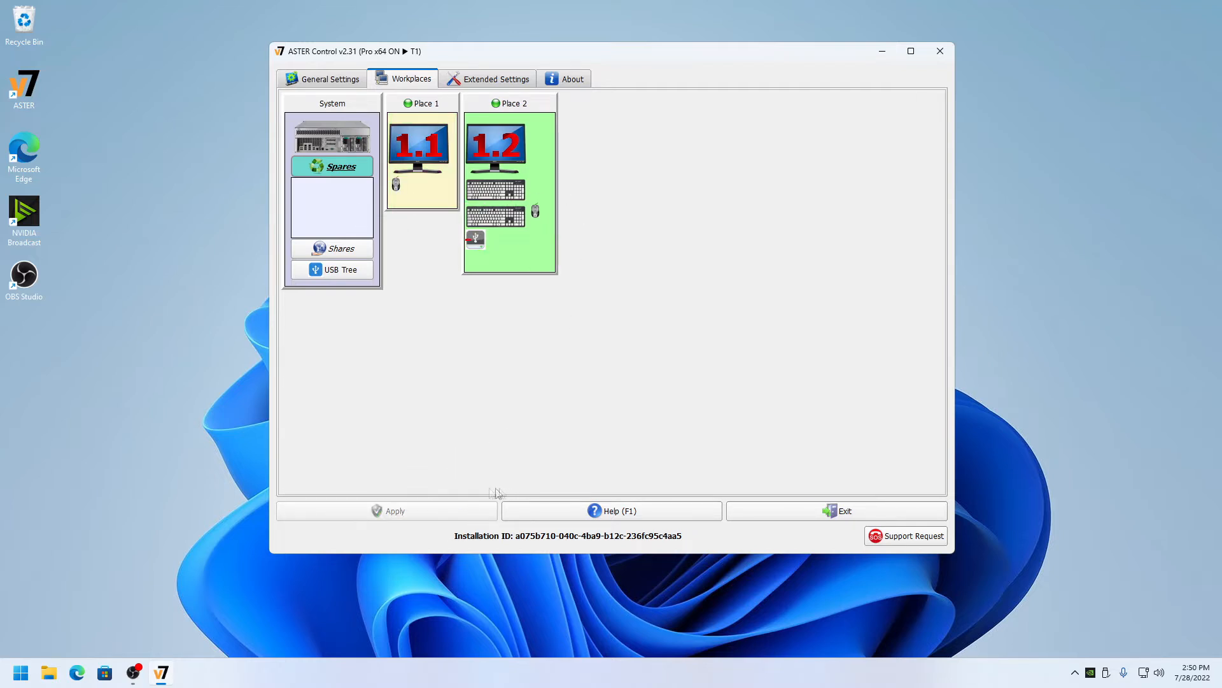
mouse_move(515, 244)
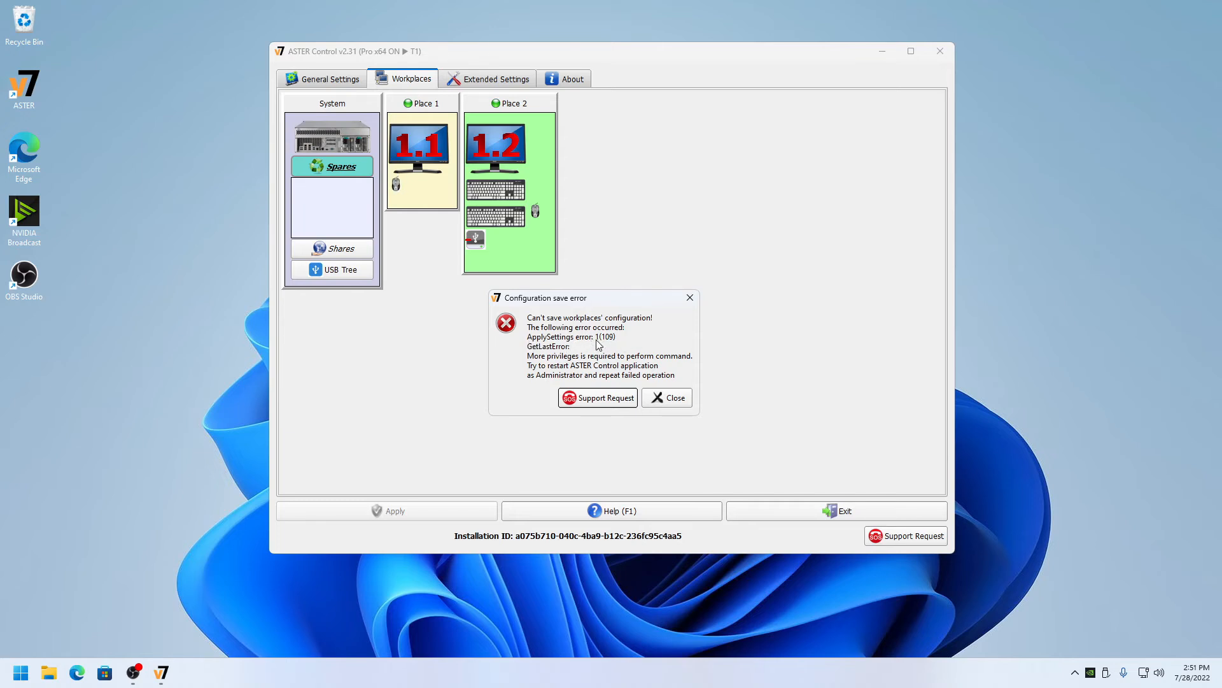
mouse_move(619, 345)
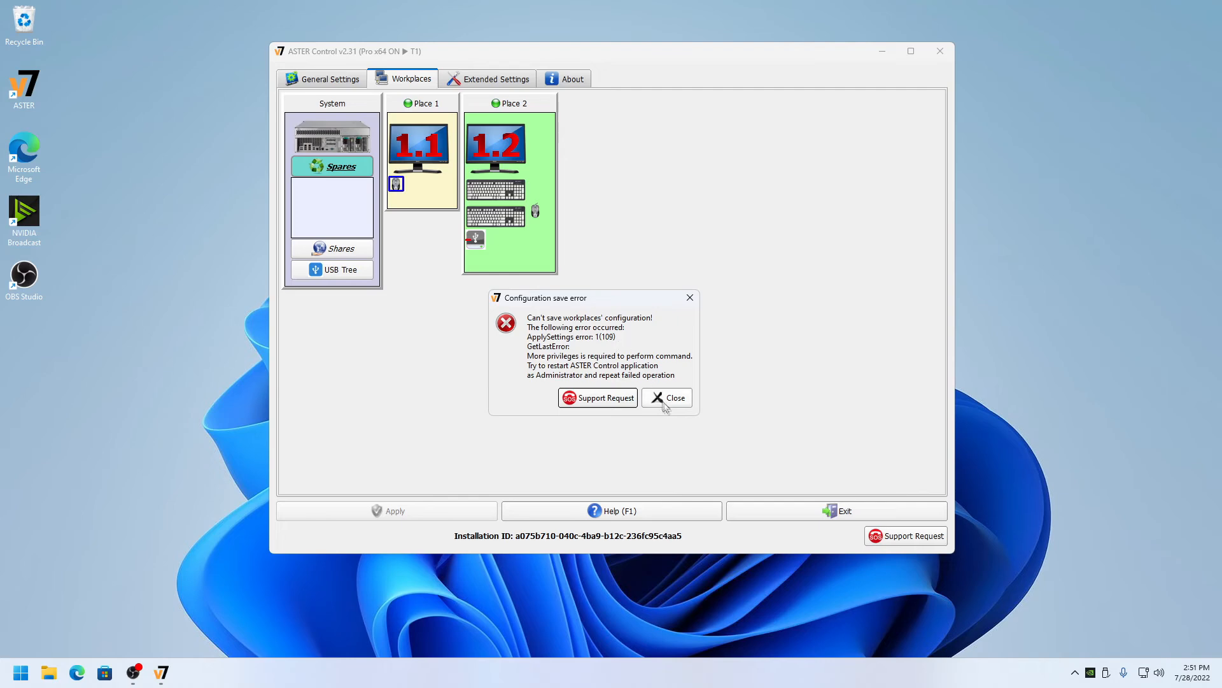
- Close the configuration save error about insufficient privileges
left_click(667, 397)
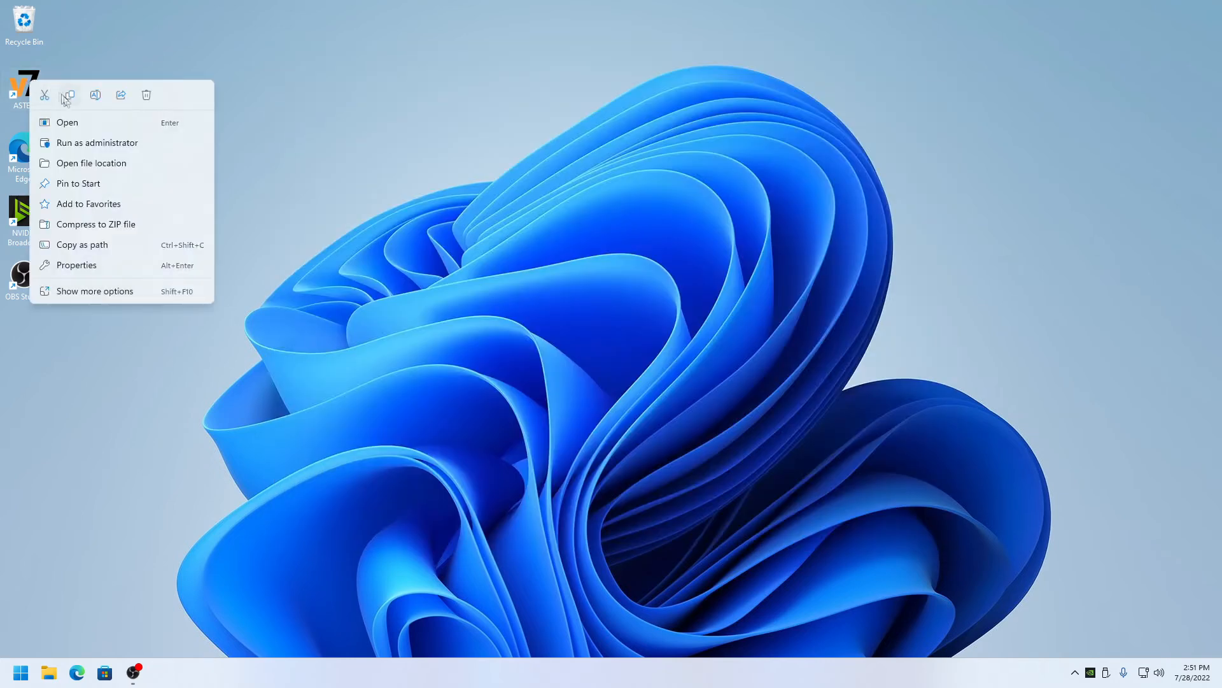
- Relaunch ASTER from the desktop shortcut with Run as administrator
left_click(552, 448)
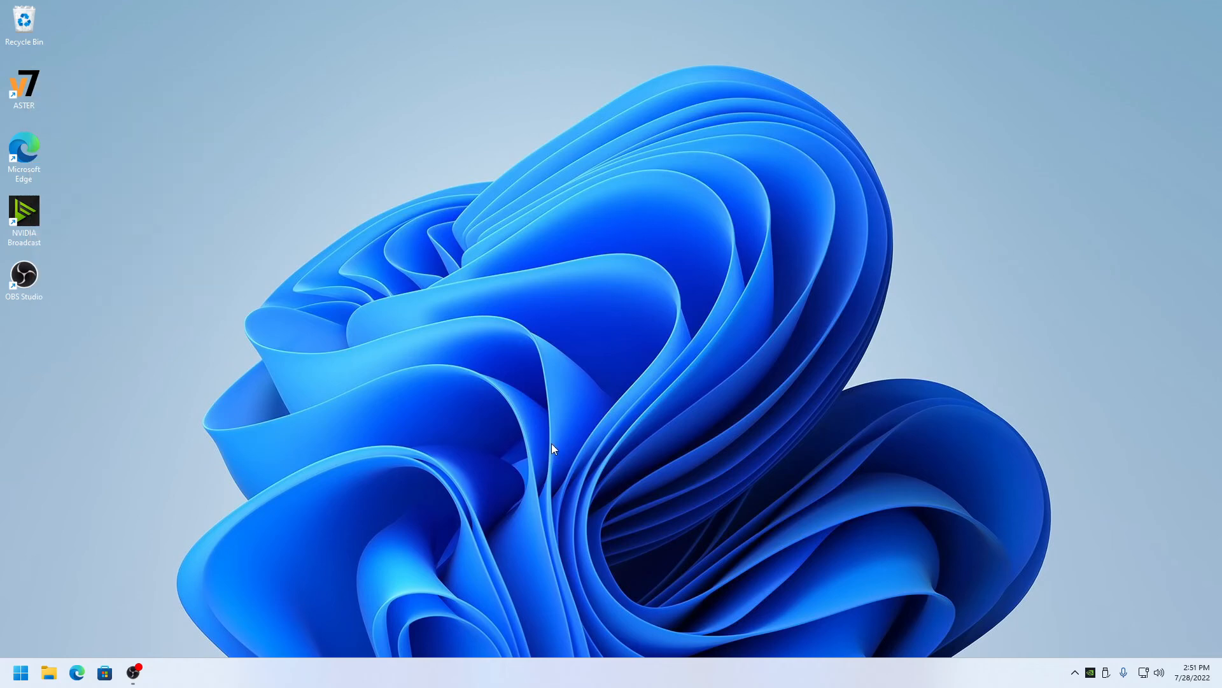